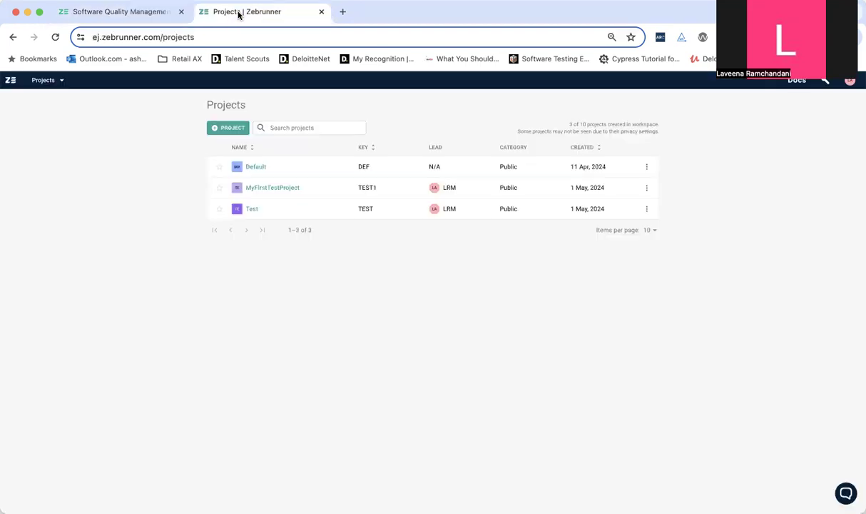
Step: Open the Default project from the Projects list
click(255, 166)
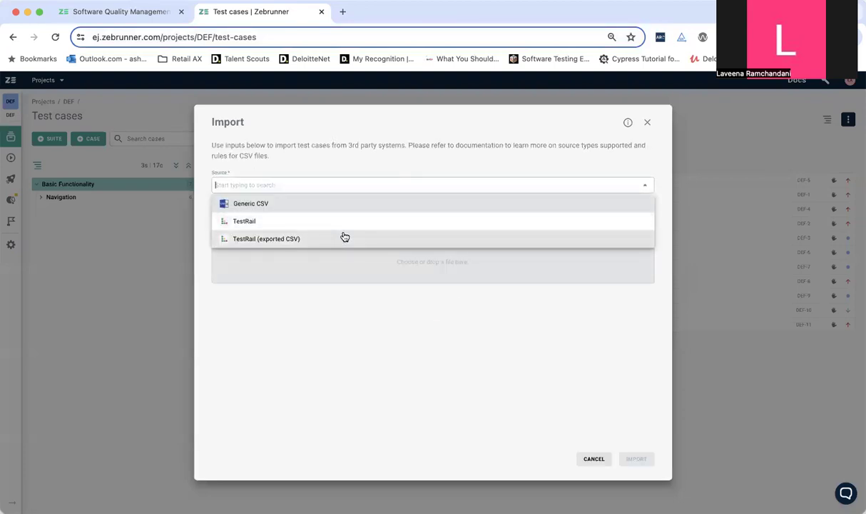
click(647, 122)
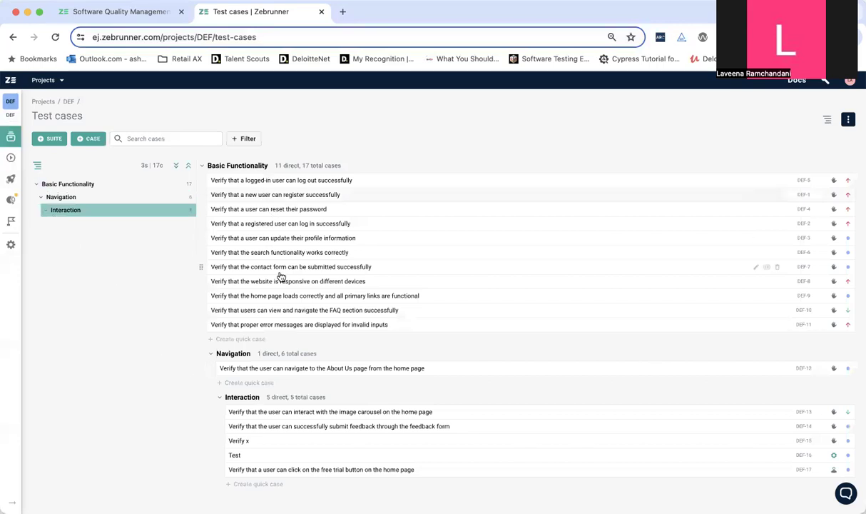
mouse_move(162, 396)
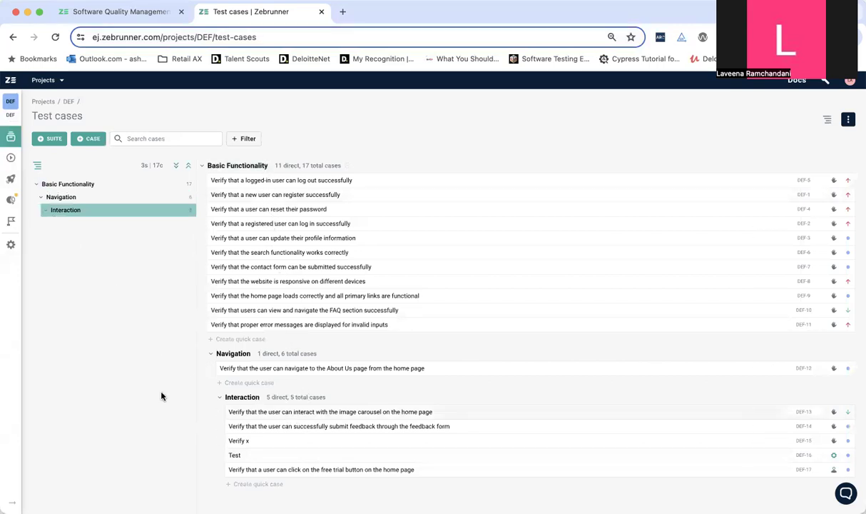
mouse_move(124, 392)
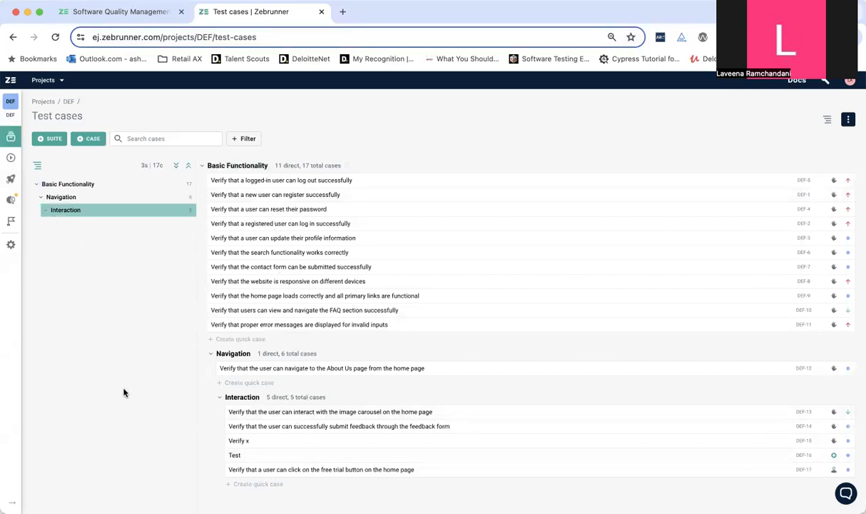
mouse_move(295, 309)
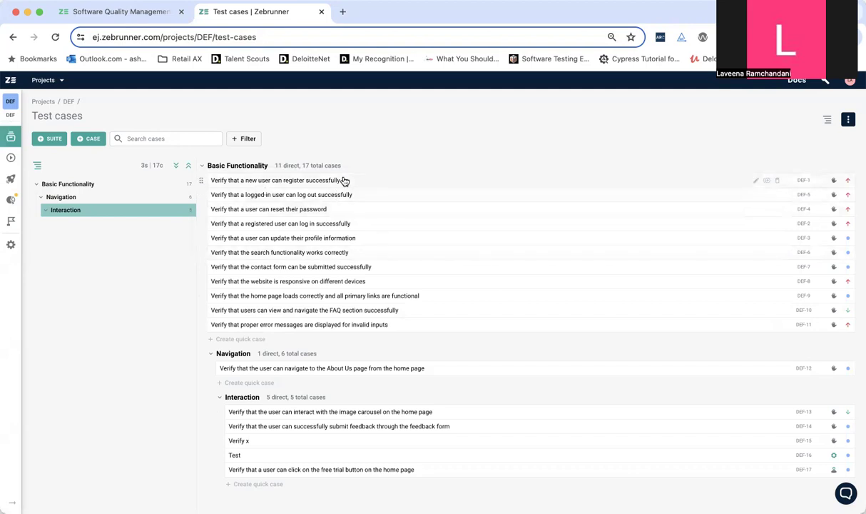
mouse_move(254, 490)
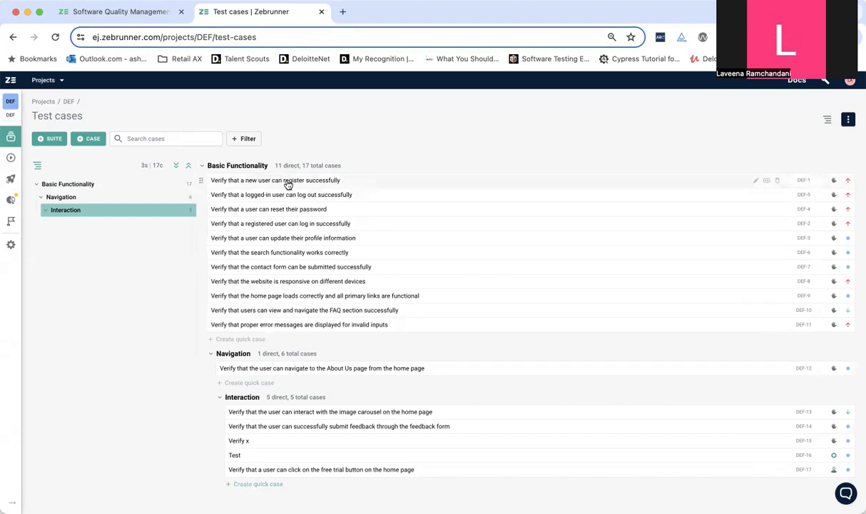
Step: Open test case DEF-1 and view its execution history
click(274, 180)
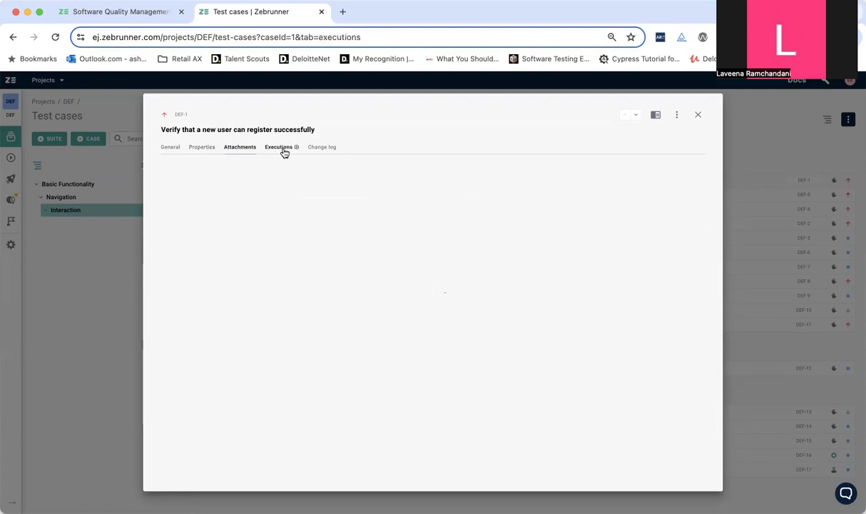
click(322, 147)
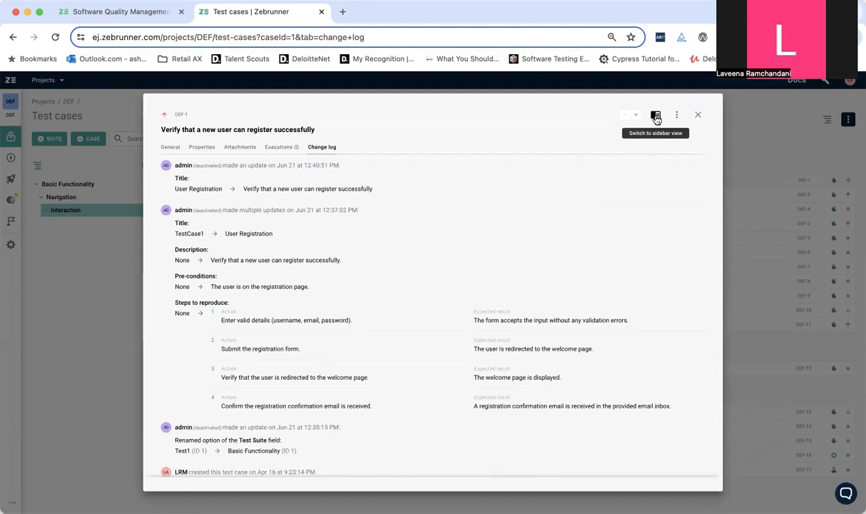
Step: Switch DEF-1 to sidebar view and show its Executions tab
click(655, 114)
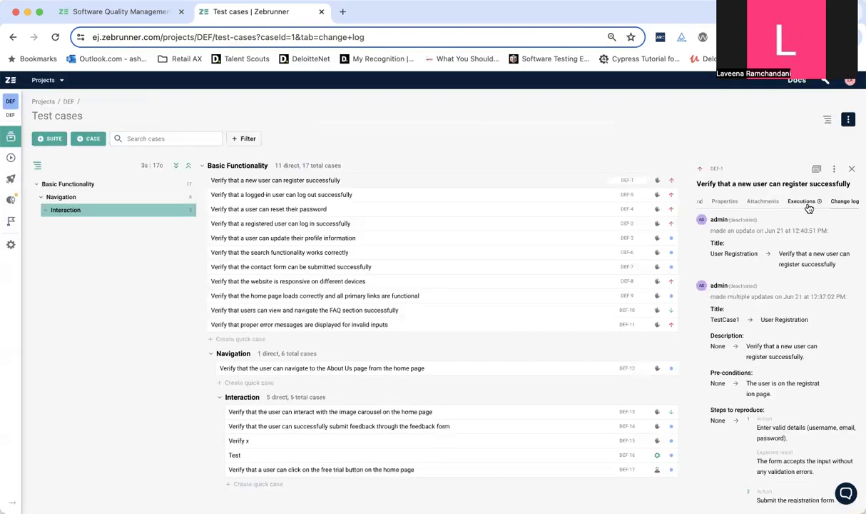
click(706, 200)
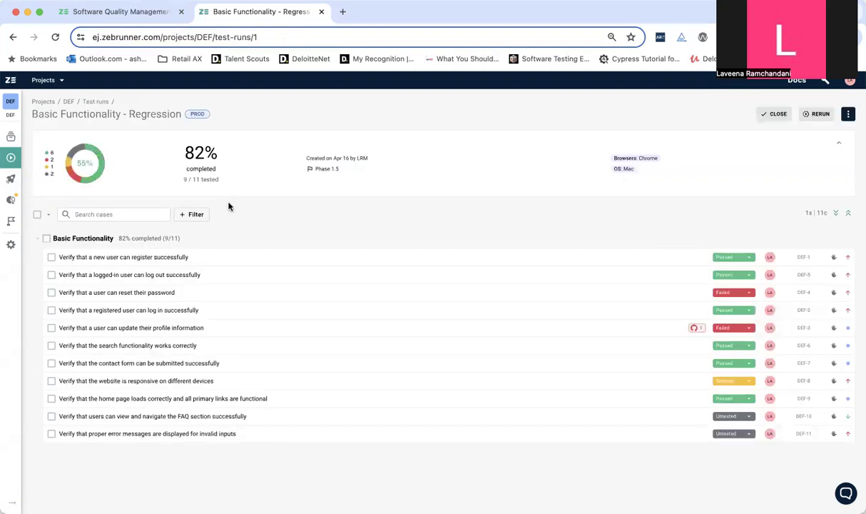
mouse_move(549, 194)
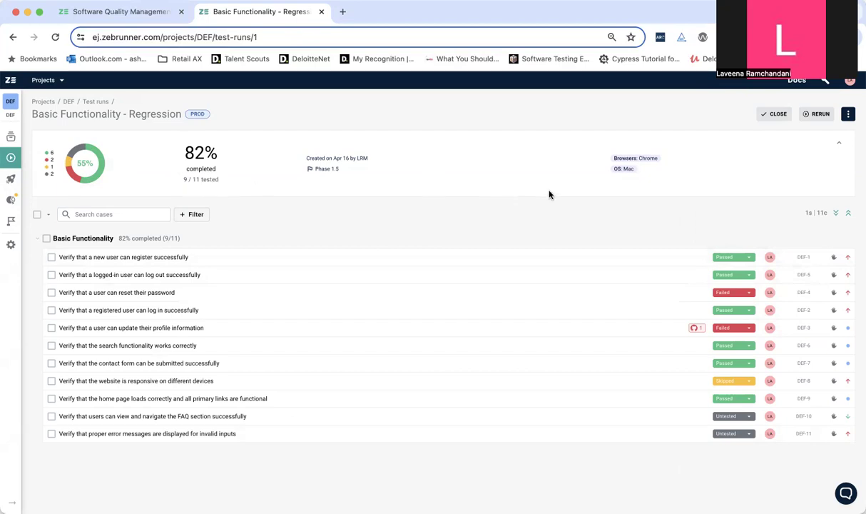
mouse_move(517, 174)
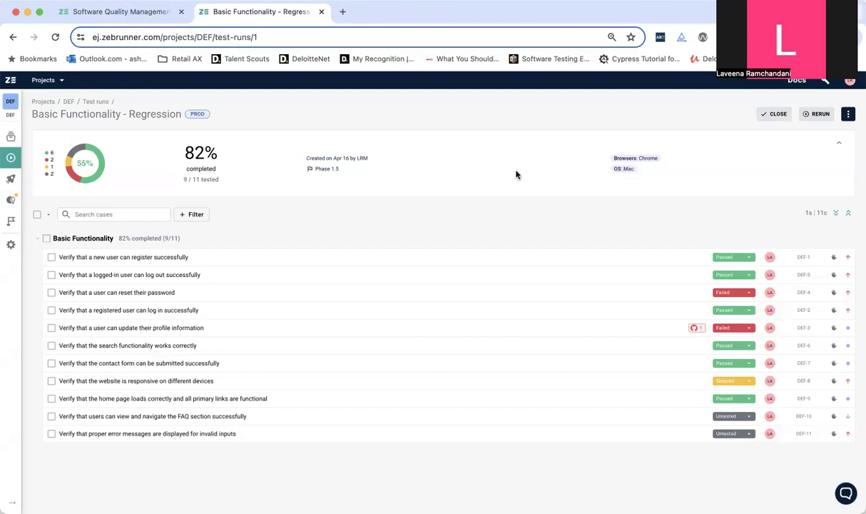
mouse_move(690, 329)
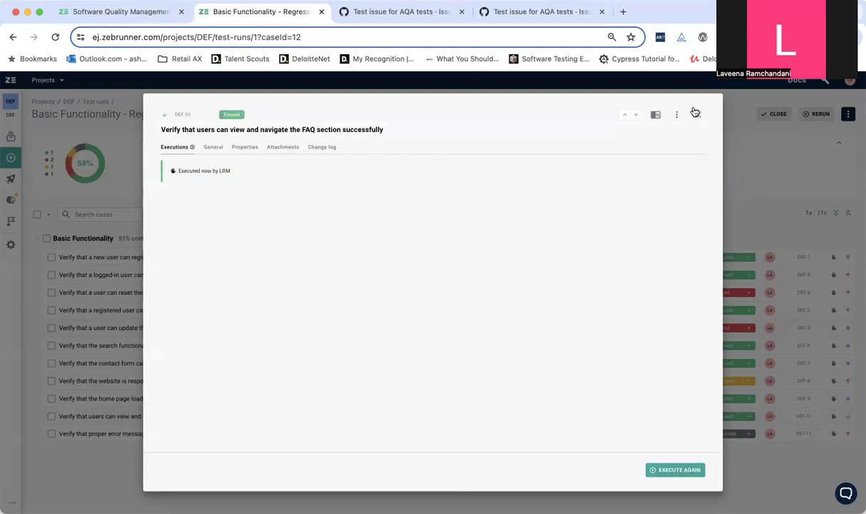
Step: Close the passed DEF-10 case panel to return to the regression run
click(695, 113)
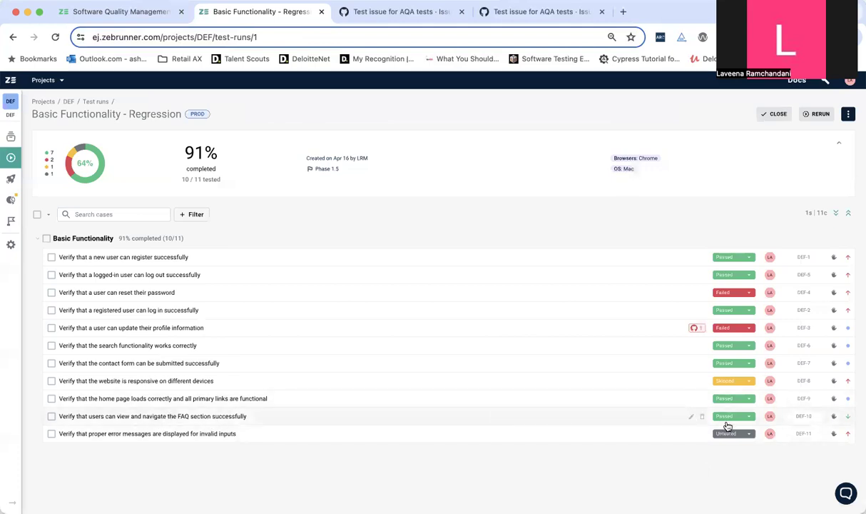
mouse_move(621, 476)
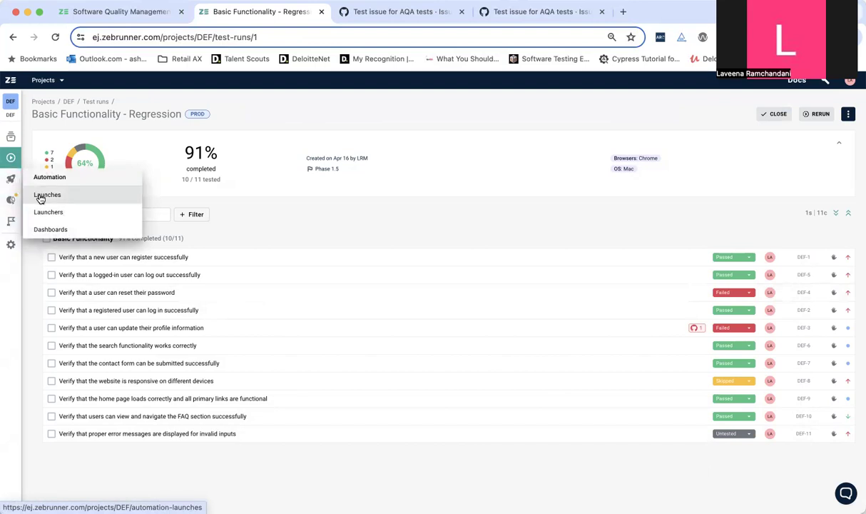
Step: Go to Automation Launches and open the Status filter dropdown
click(47, 194)
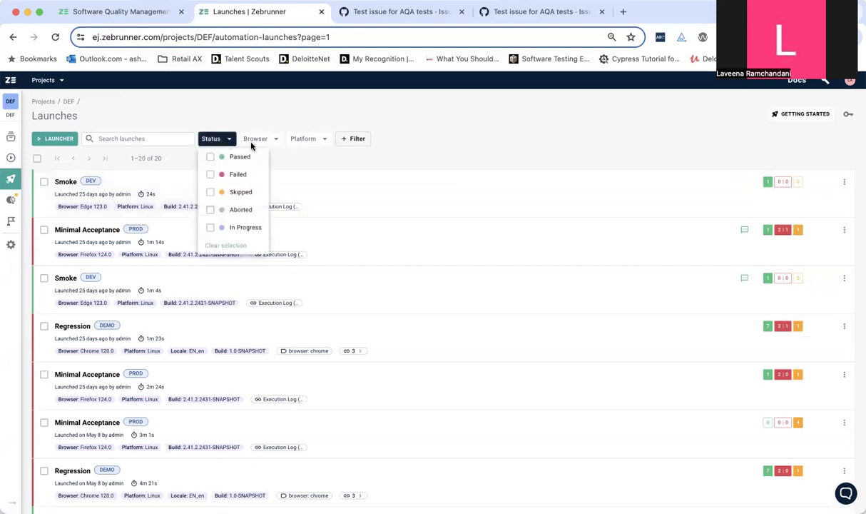
click(302, 139)
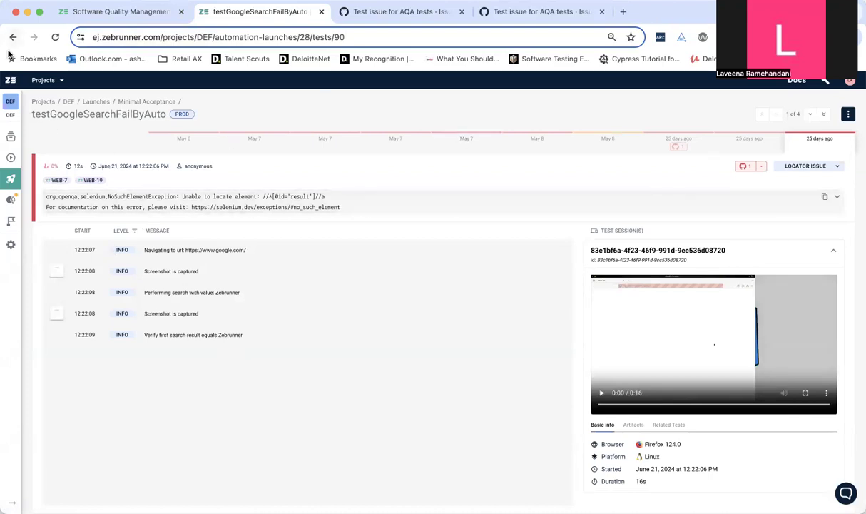
Step: Go back to the Minimal Acceptance launch's four test results
click(12, 36)
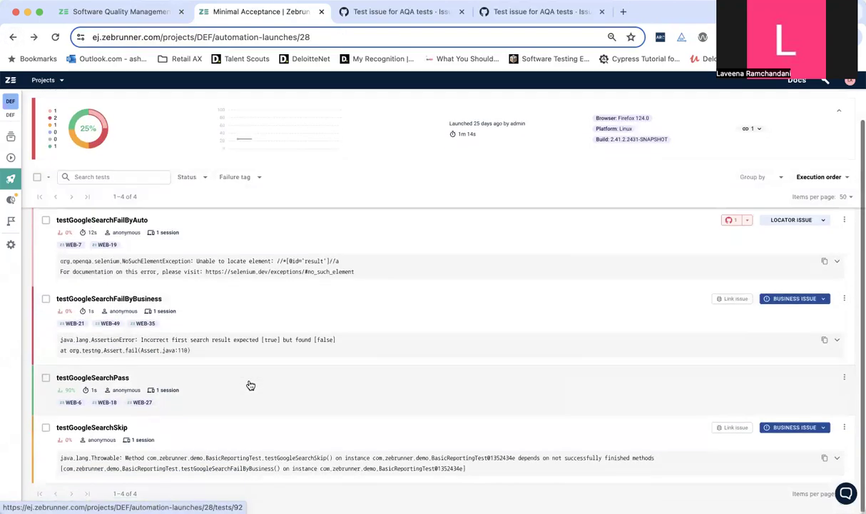
Step: Open testGoogleSearchFailByAuto to view its step log, locator error and session video
click(101, 220)
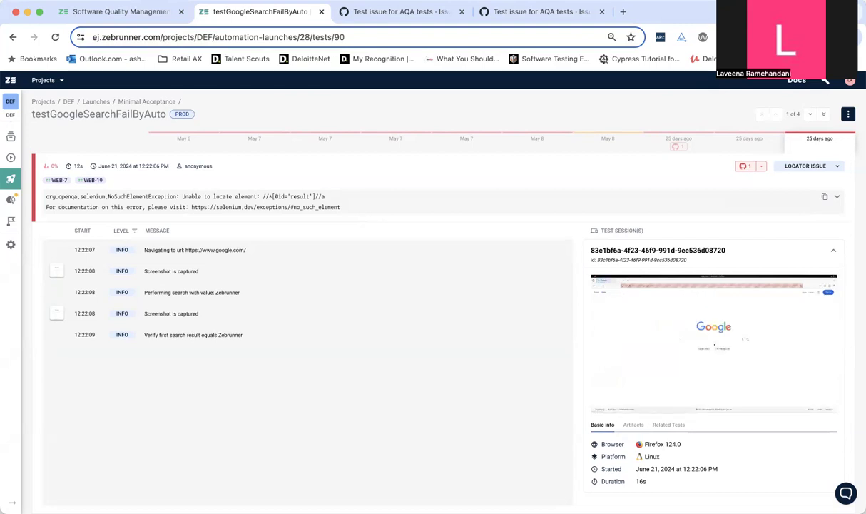
click(147, 101)
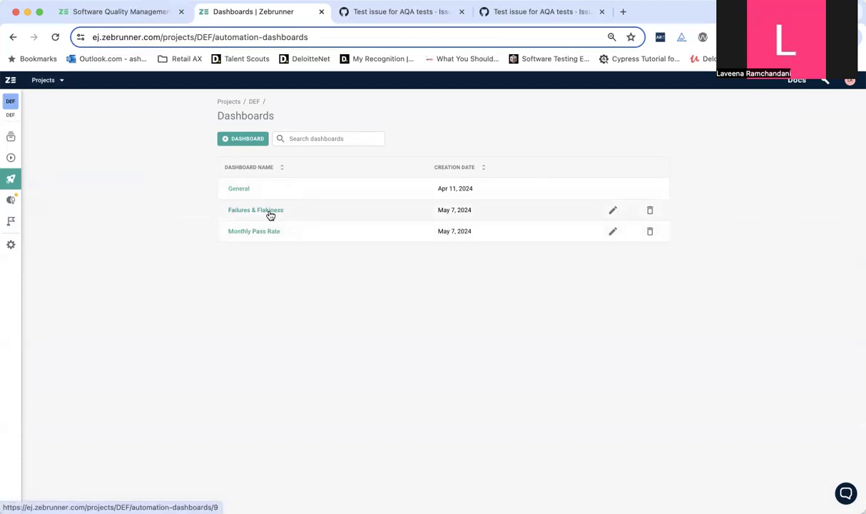
Step: Open the Failures & Flakiness dashboard and scroll down to the Stability widget
click(255, 209)
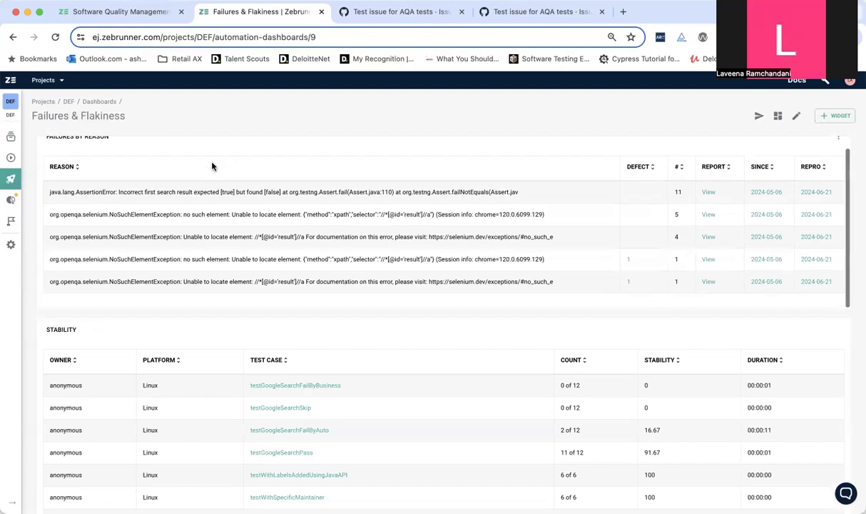
scroll(down, 3)
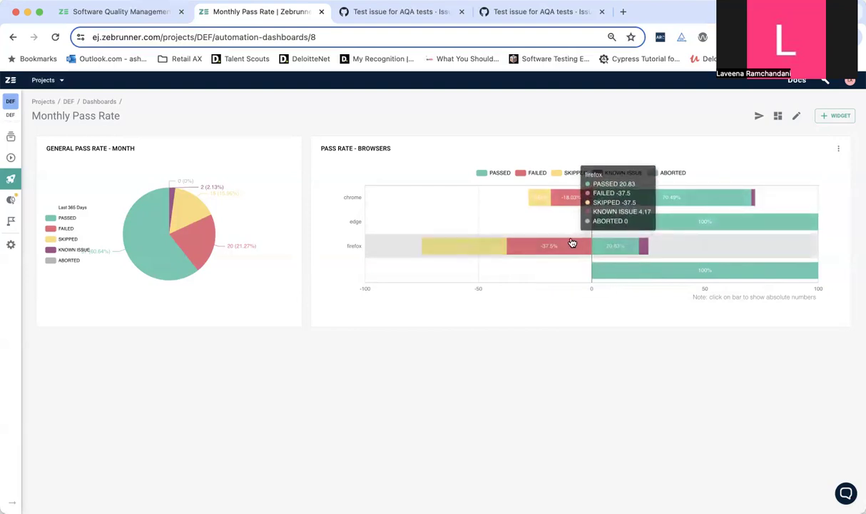
mouse_move(625, 312)
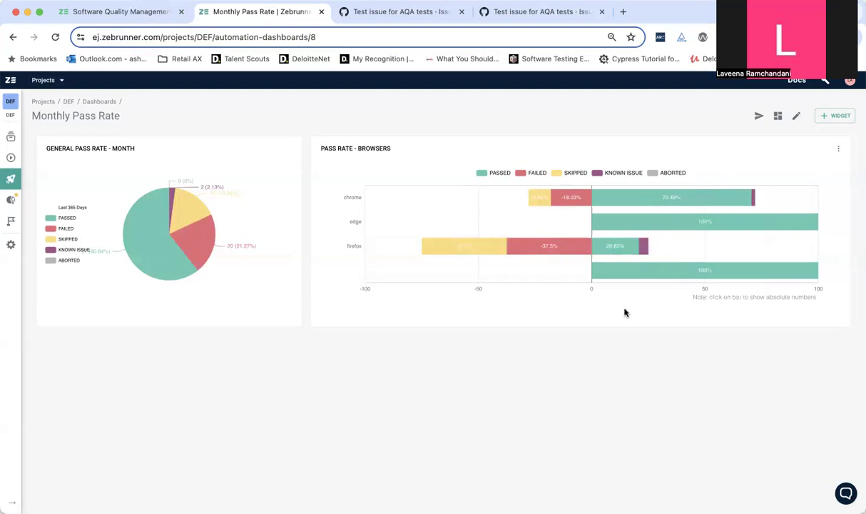